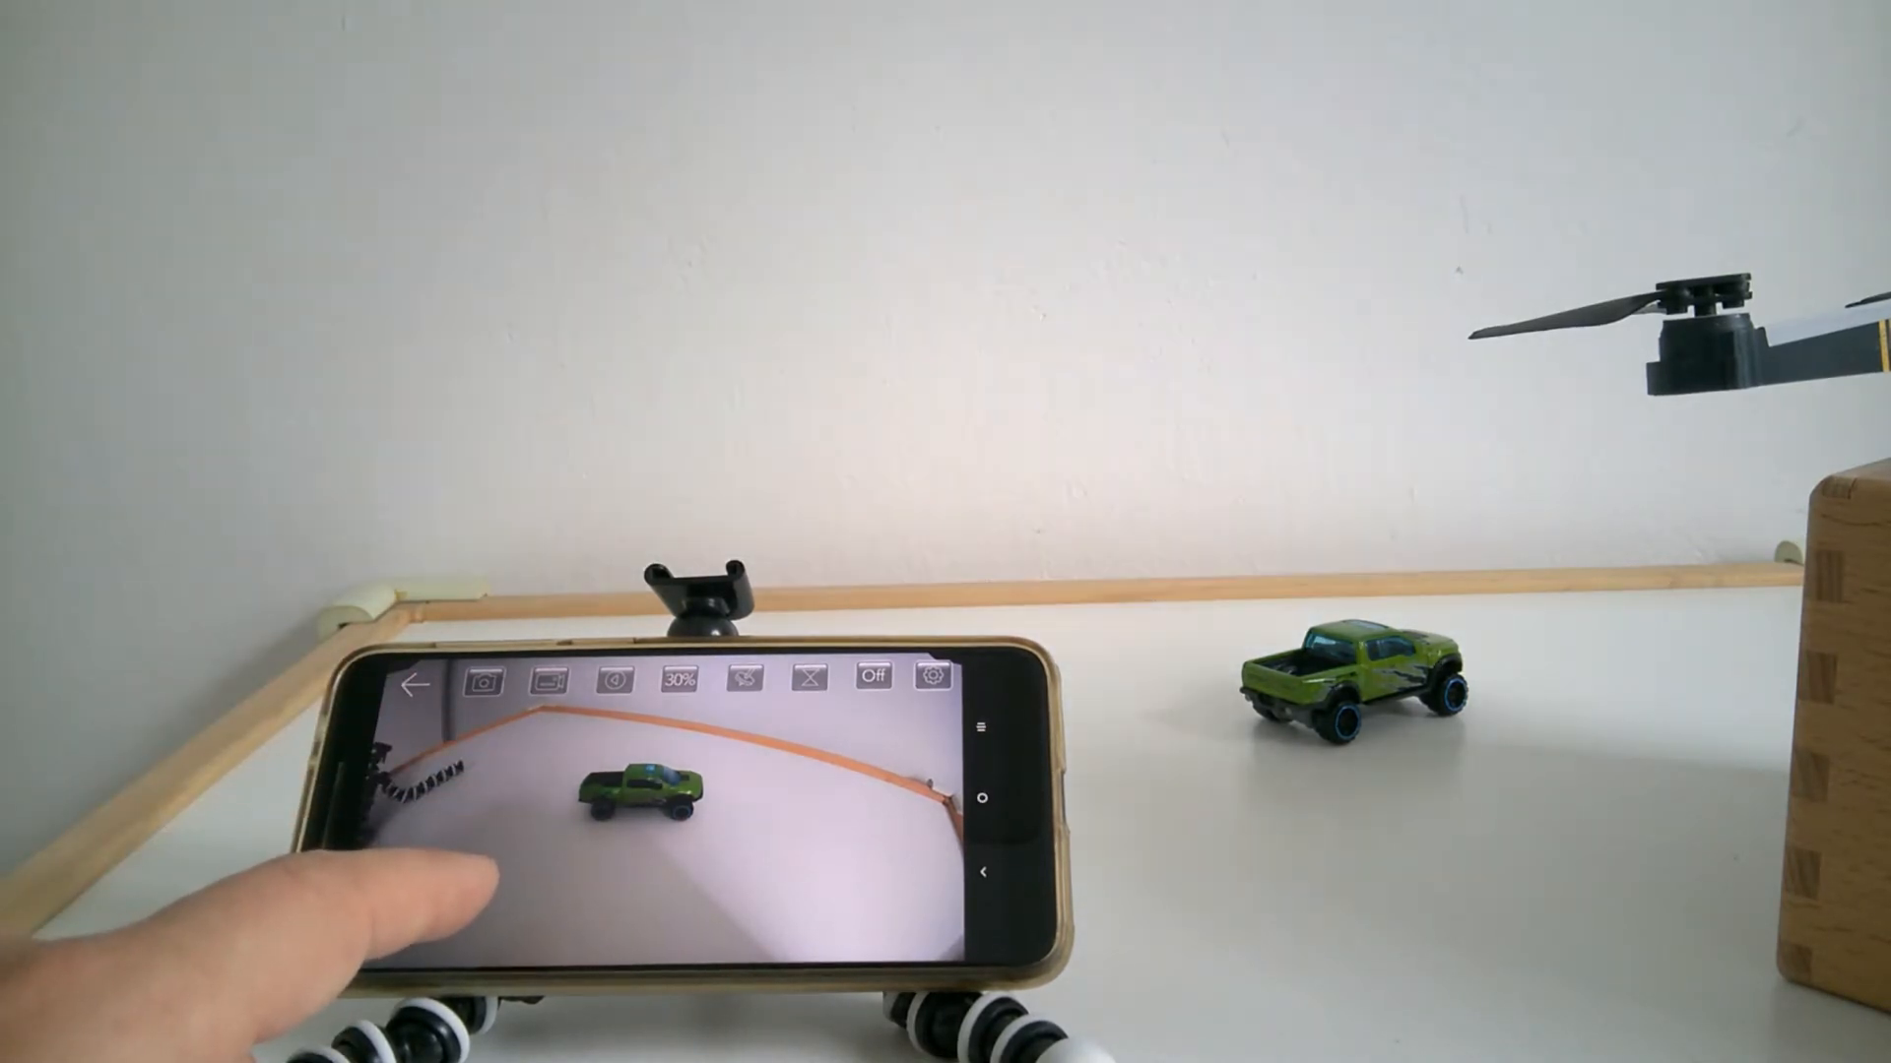
- Start recording the toy truck from the drone camera's live view to the SD card
left_click(551, 679)
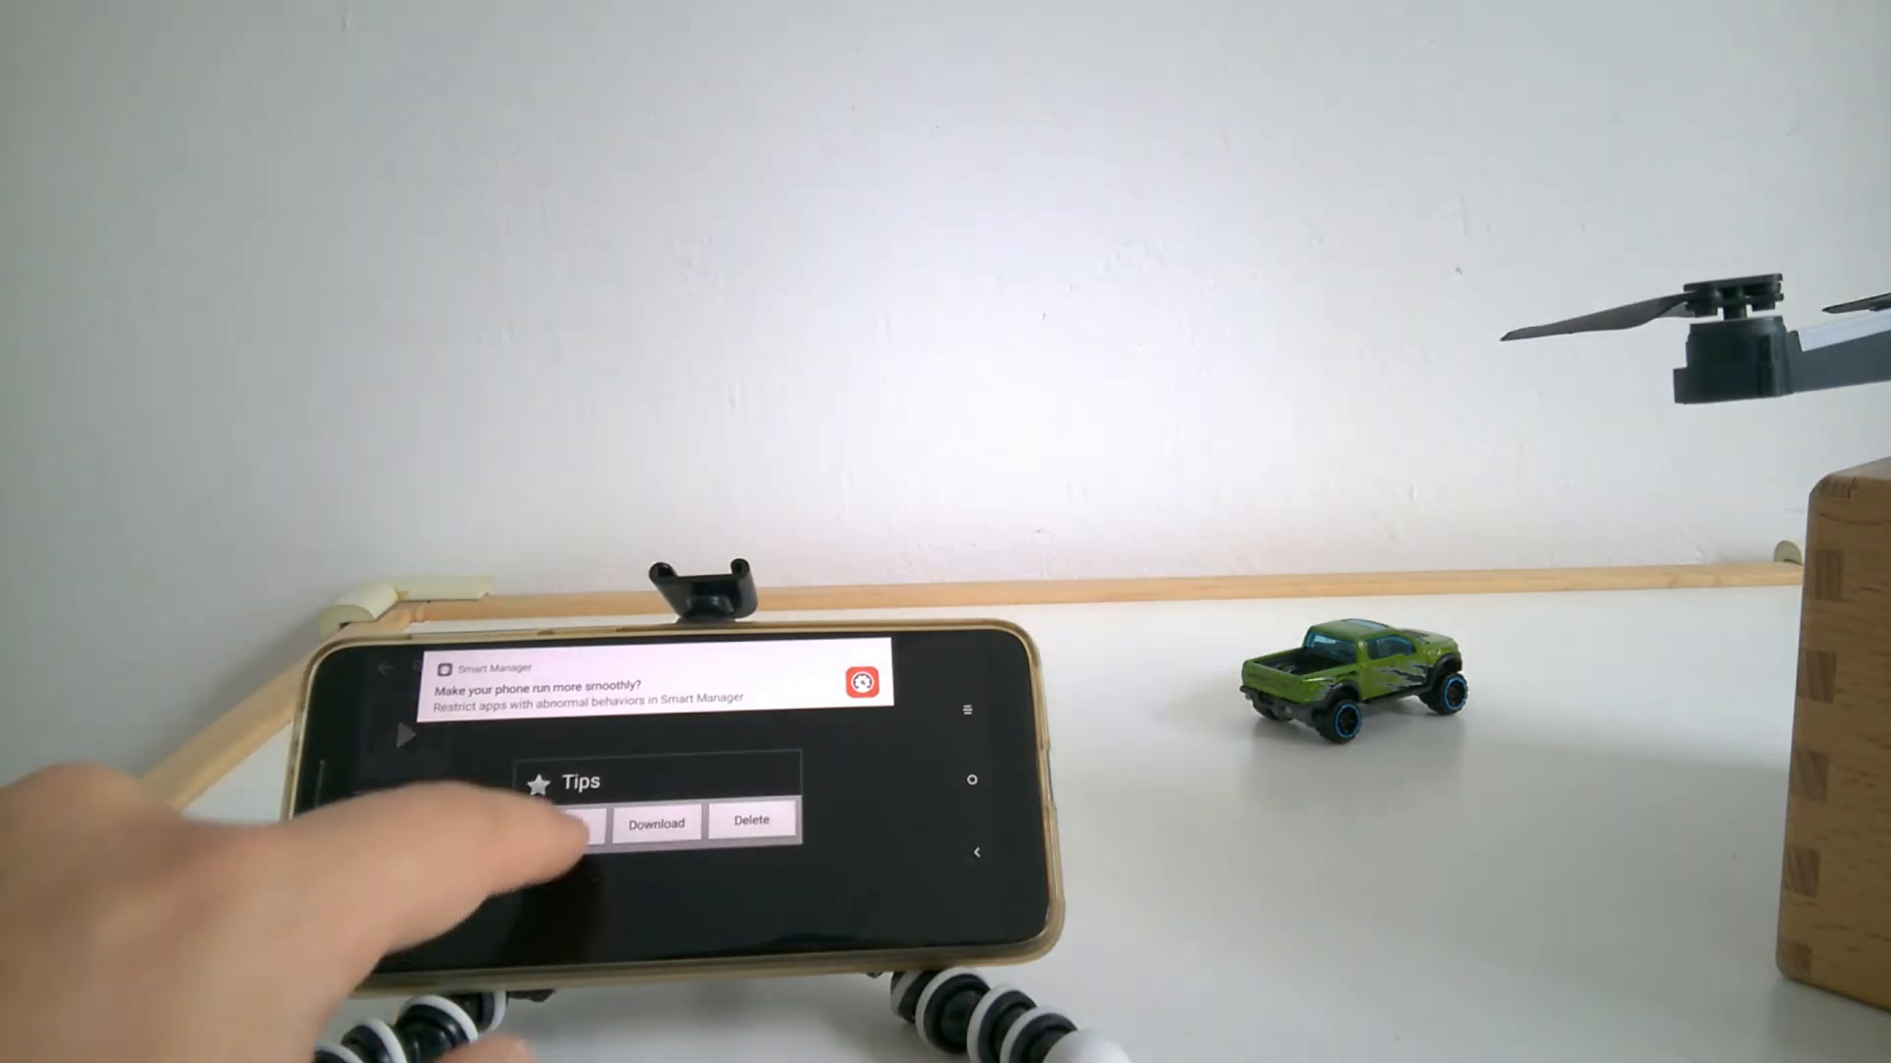
left_click(554, 823)
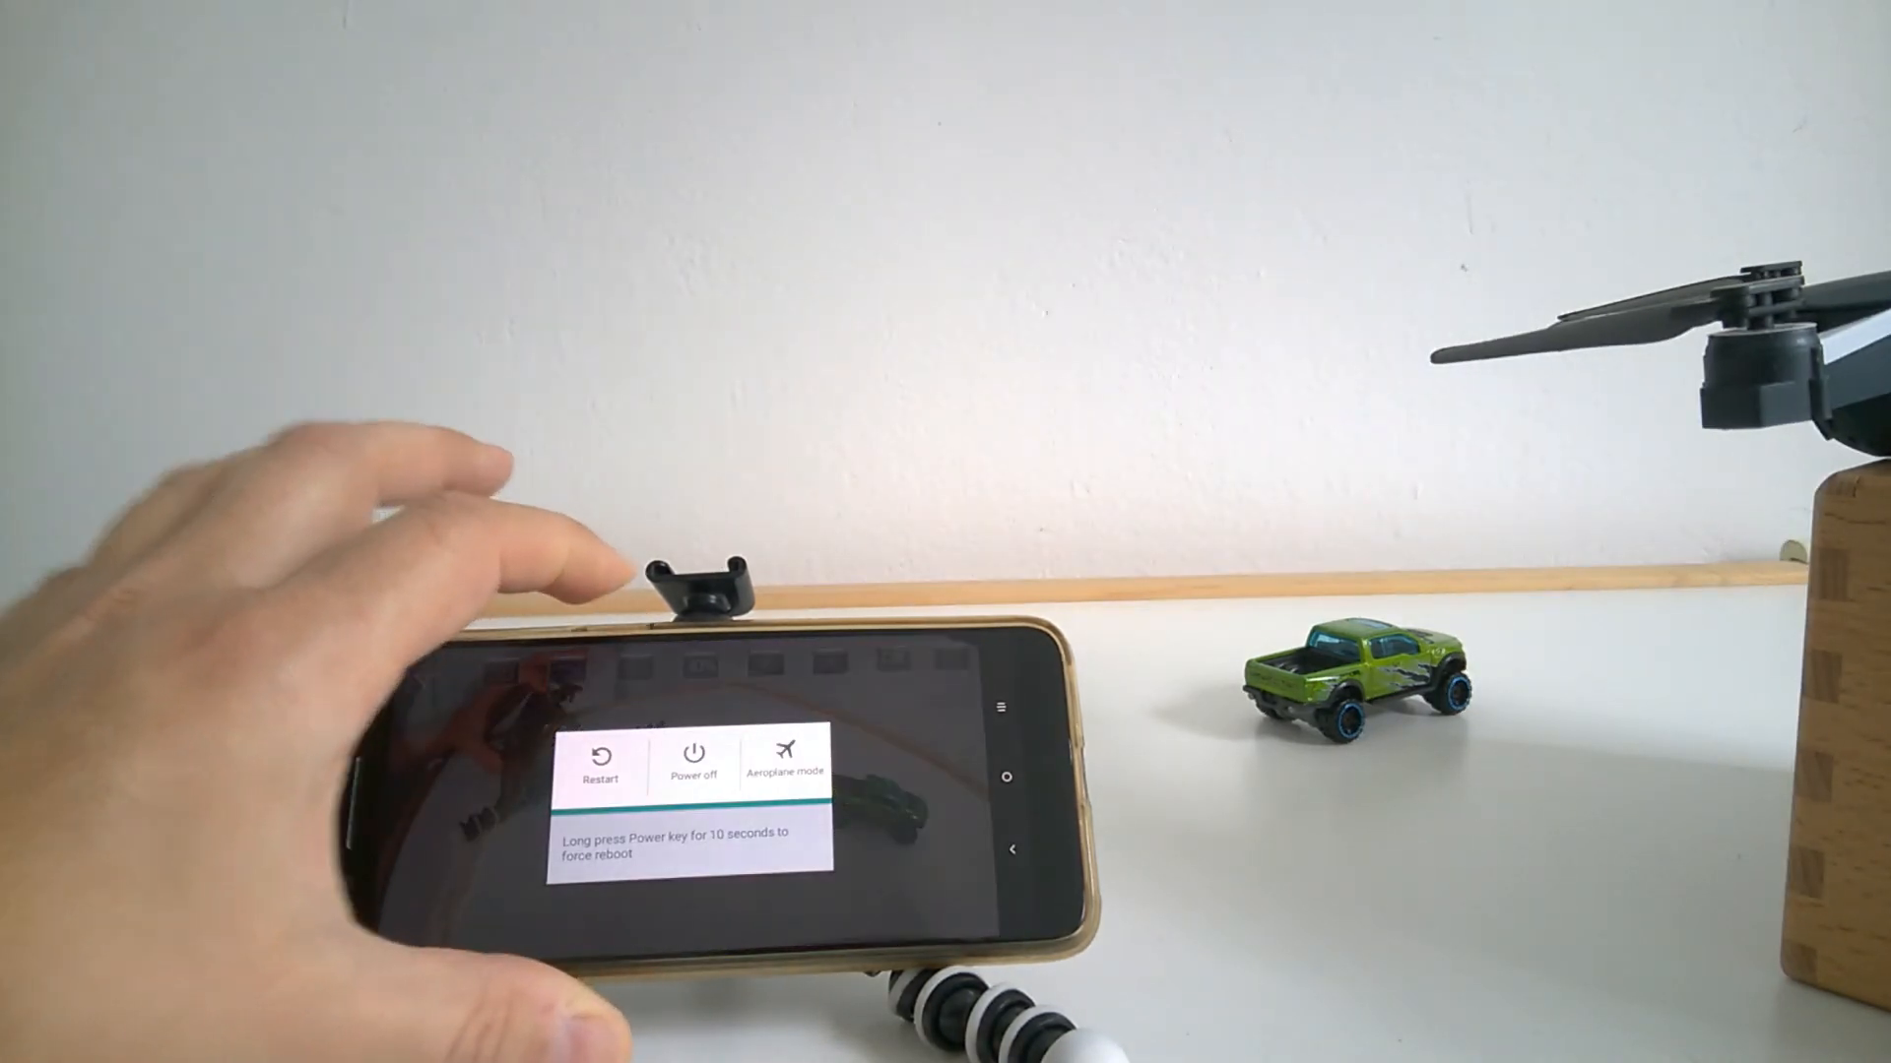
- Choose Power off and confirm it, shutting the phone down
left_click(692, 760)
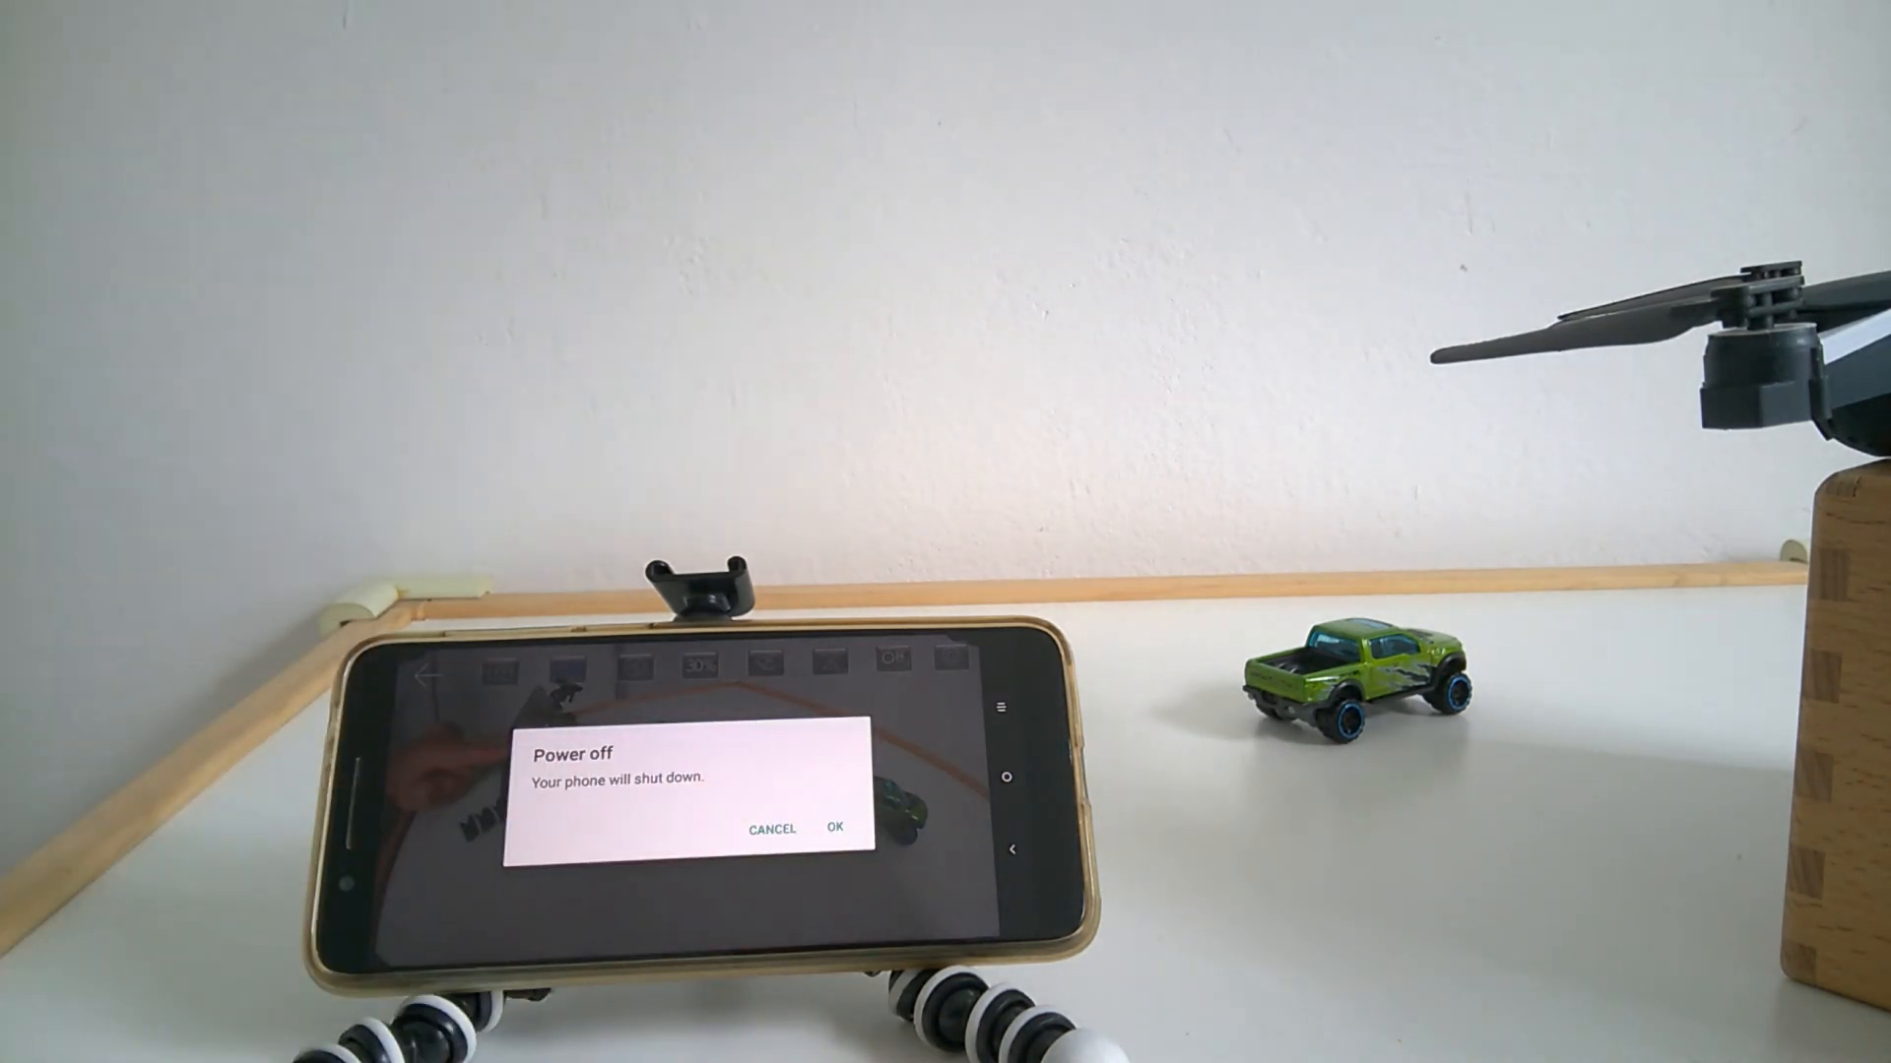
left_click(770, 829)
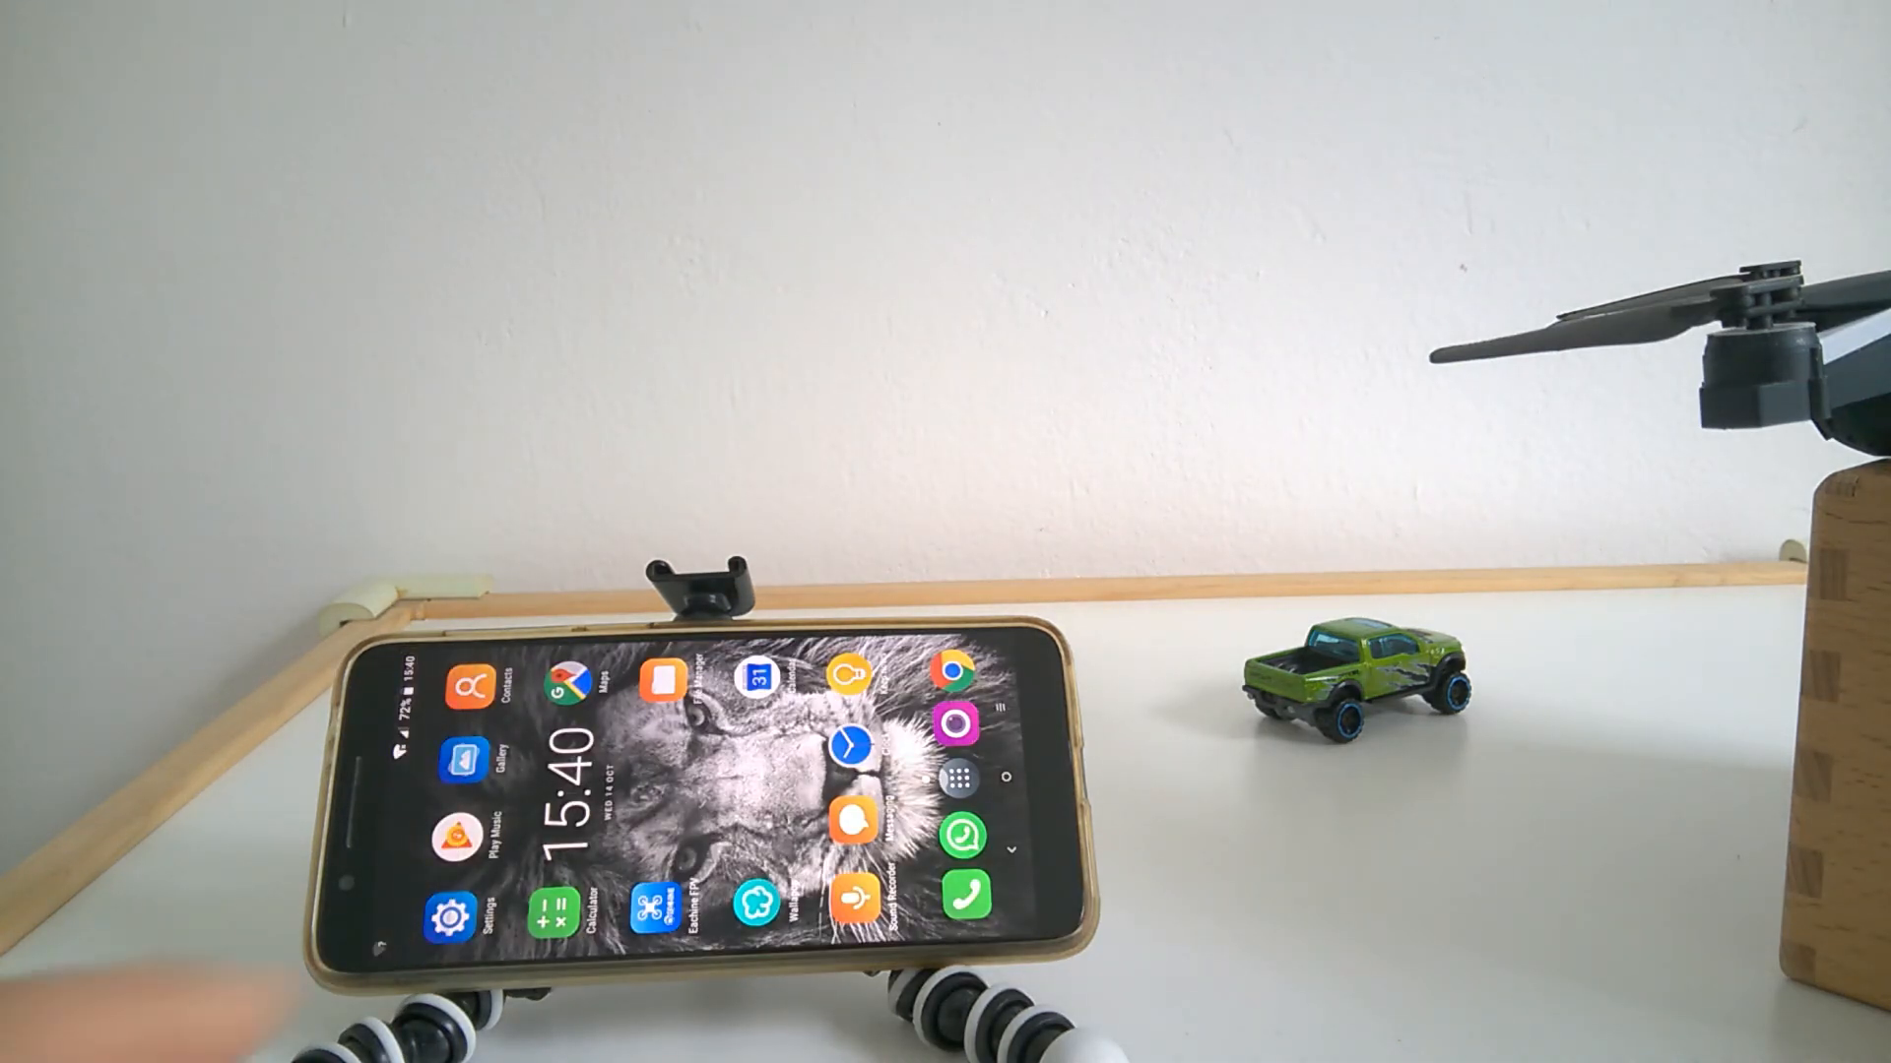